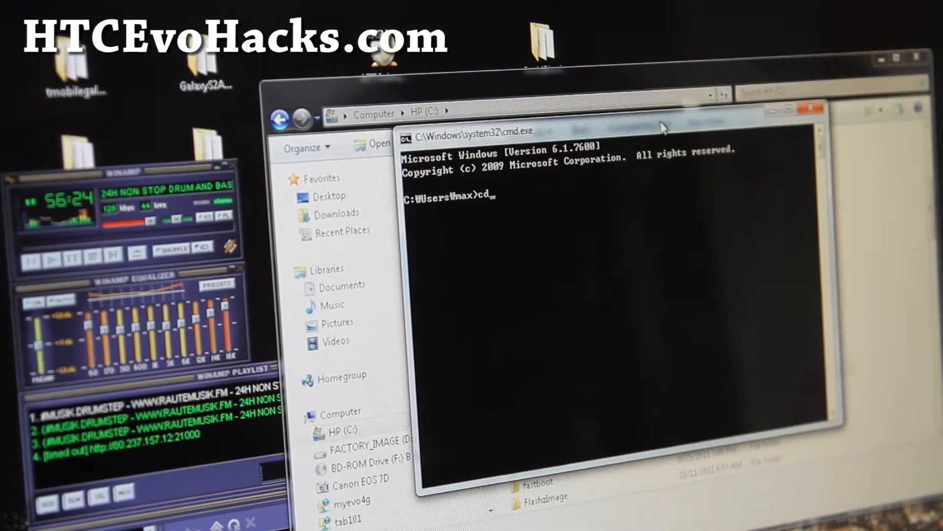
# Change into C:\Evo3DTwrp and list its contents with dir.
pyautogui.write('Evo')
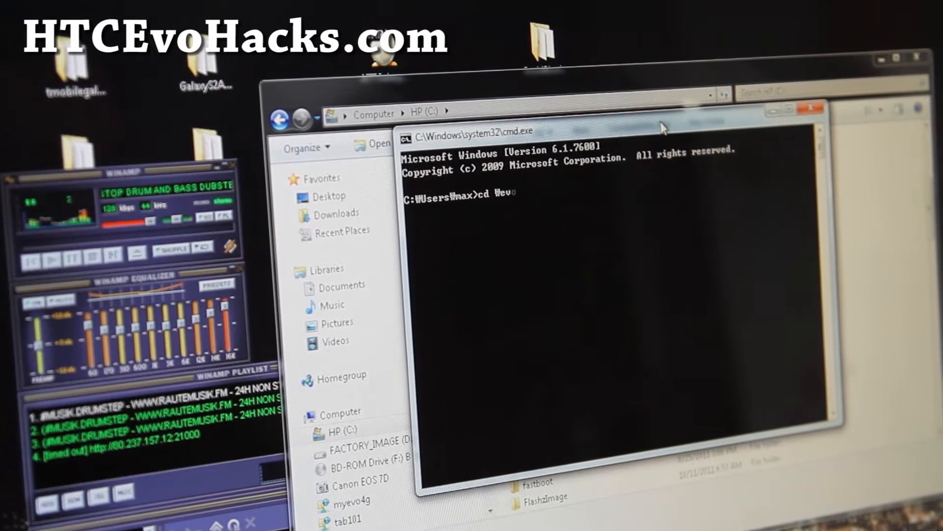
pyautogui.write('3dtemproot')
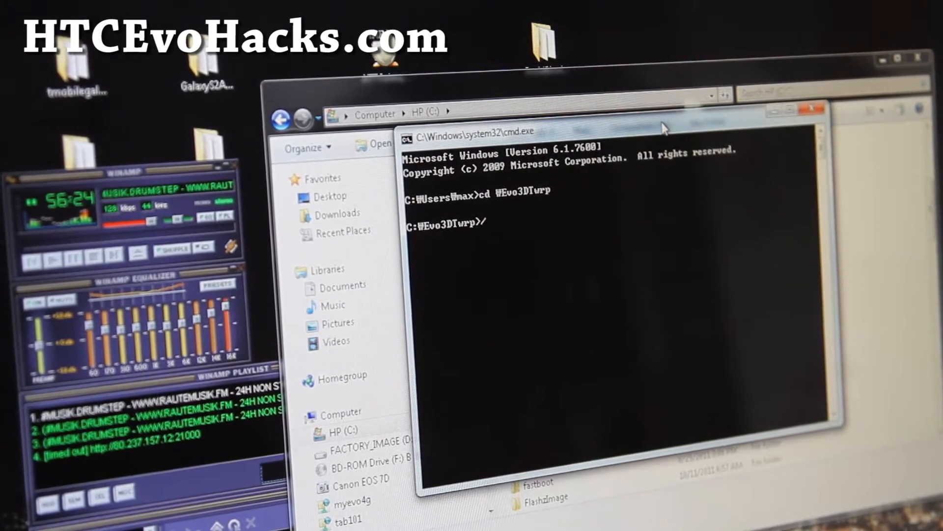
pyautogui.write('dir')
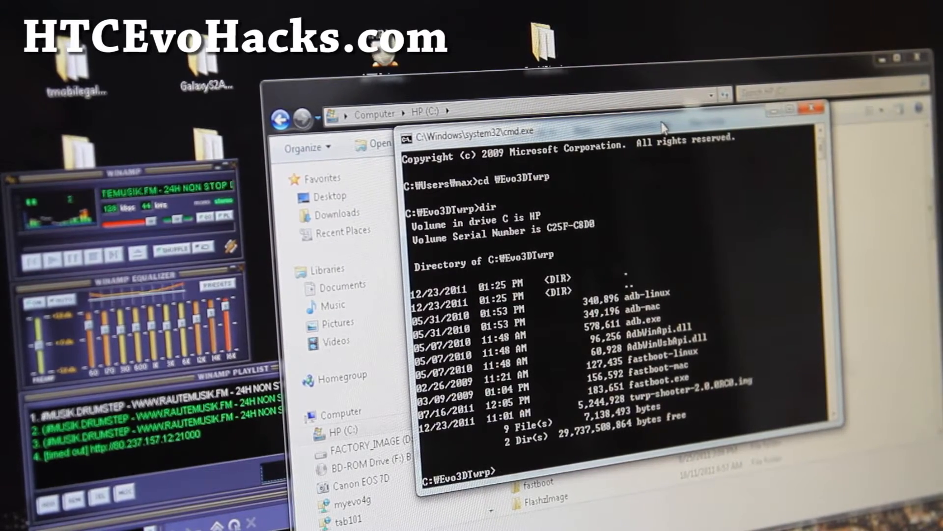
# Type the ./fastboot-mac boot command to boot the twrp-shooter recovery image.
pyautogui.write('fast')
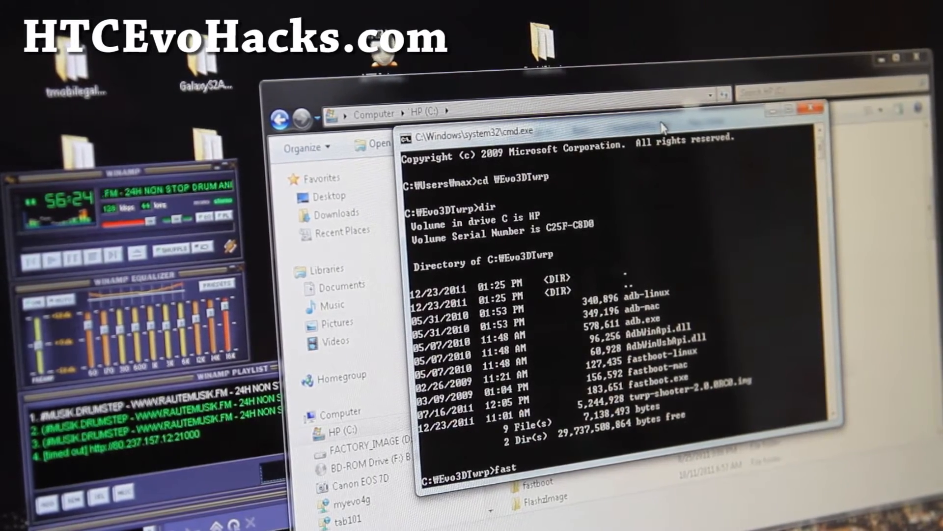
pyautogui.write('boot')
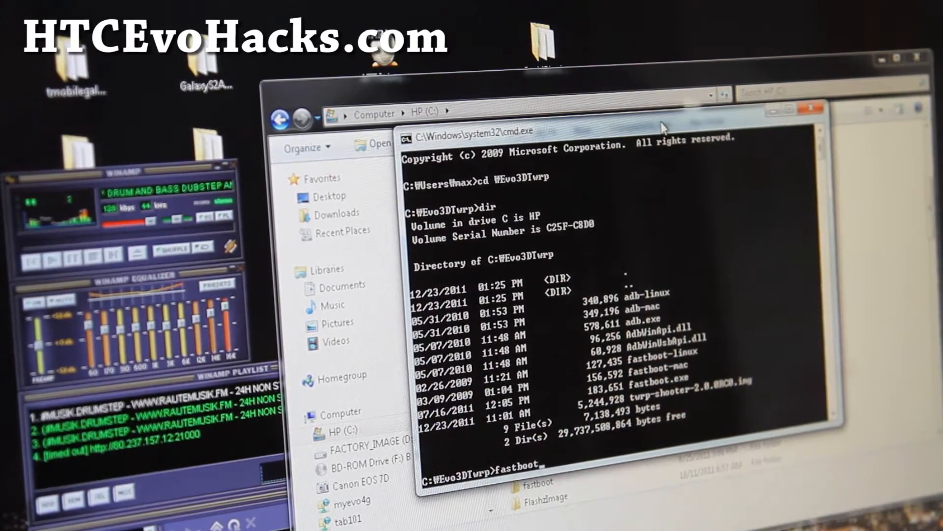
pyautogui.write('-naG')
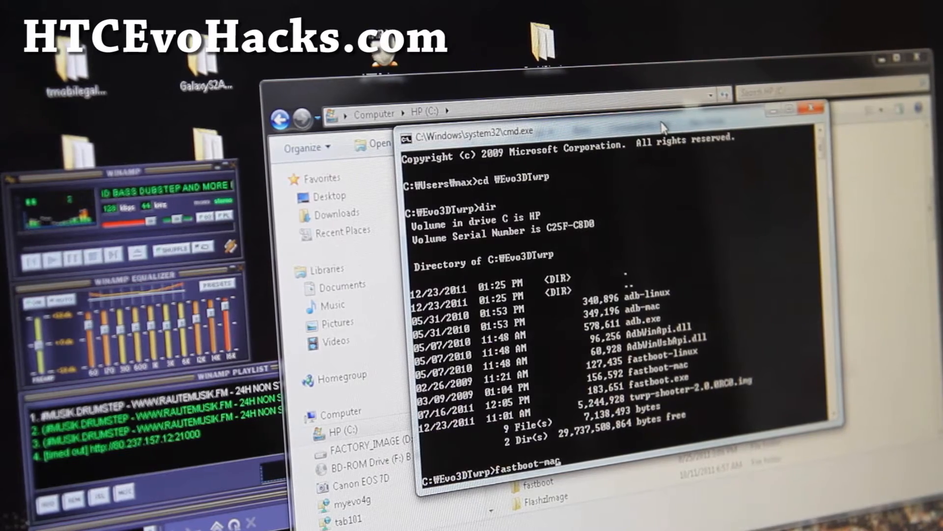
pyautogui.write('./fastboot-nac')
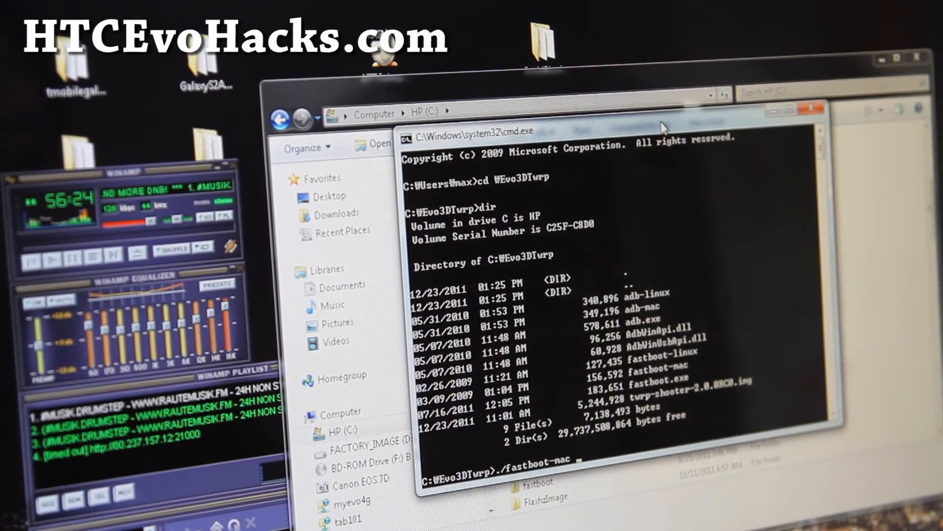
pyautogui.write('boot')
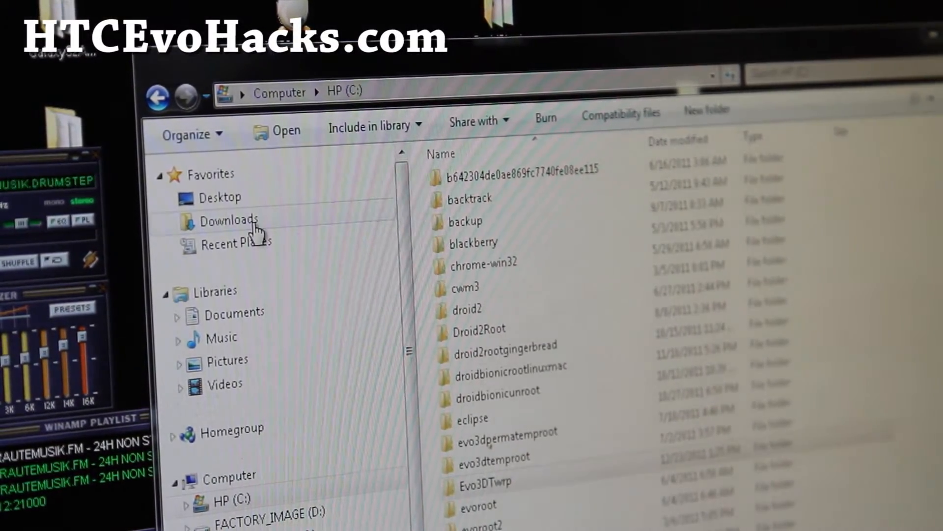
# Open Downloads in Explorer to show the ICS ROM zips like ics-deck-e3d-pre-alpha1.zip.
pyautogui.click(231, 220)
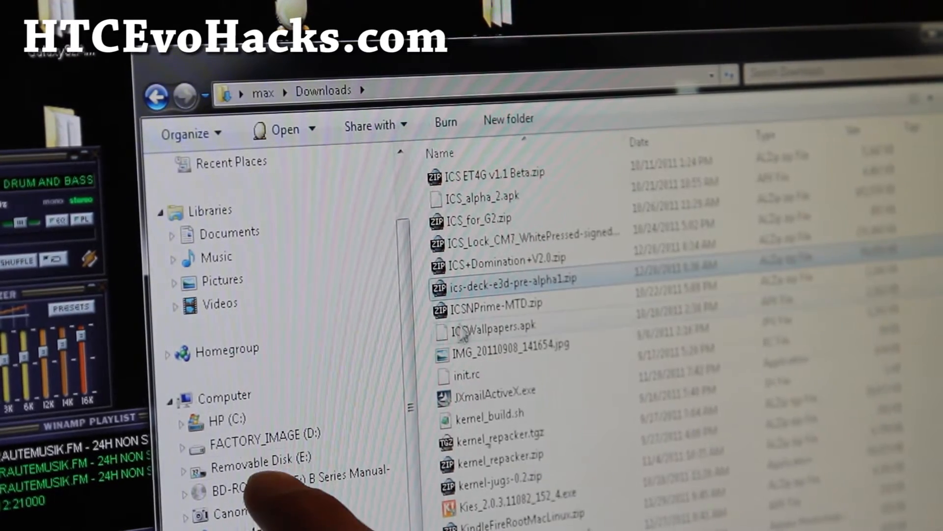
pyautogui.moveTo(518, 292)
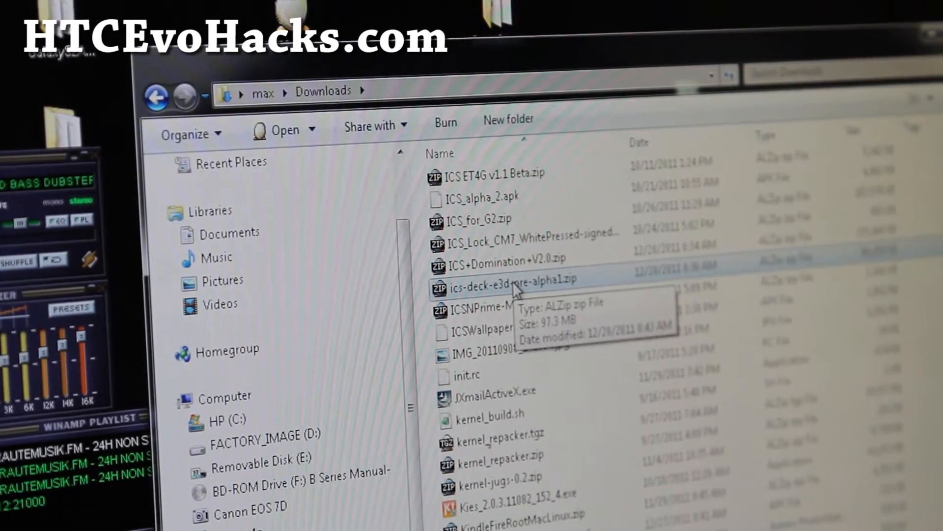
pyautogui.moveTo(280, 478)
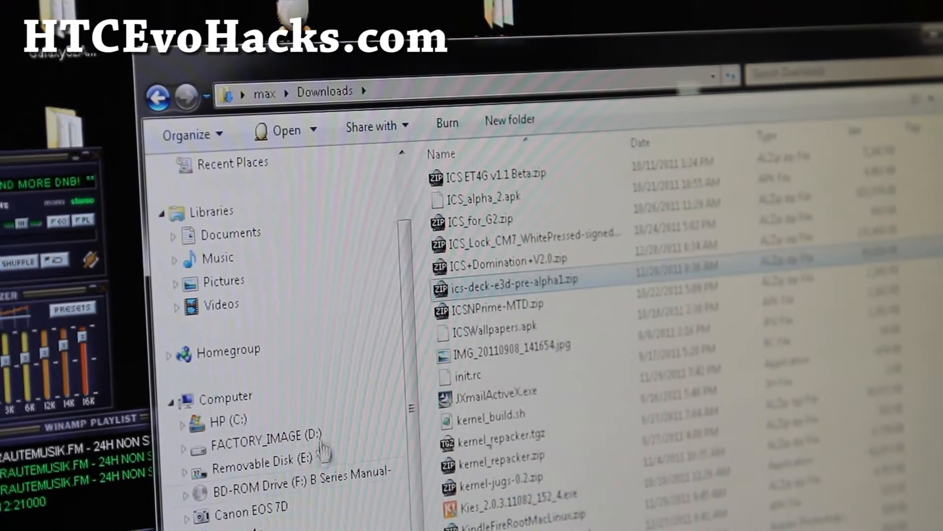
pyautogui.click(258, 470)
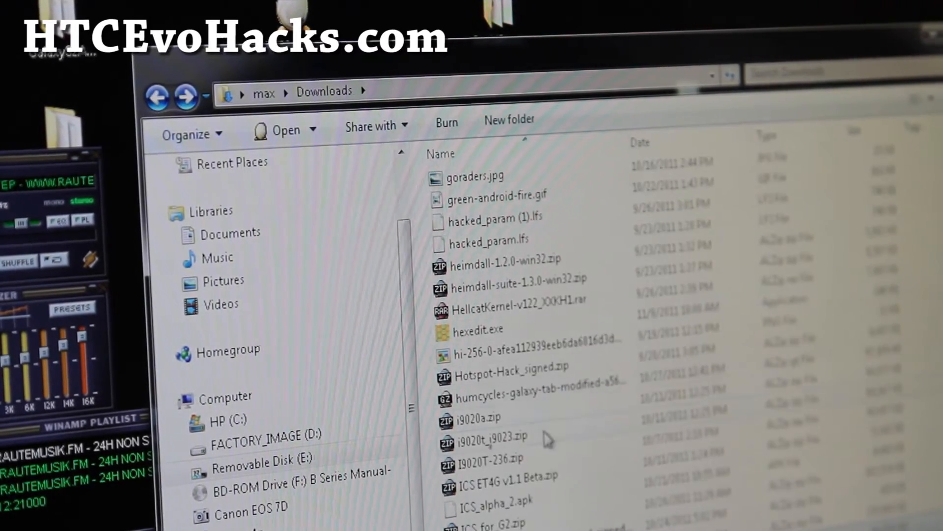
pyautogui.scroll(-3)
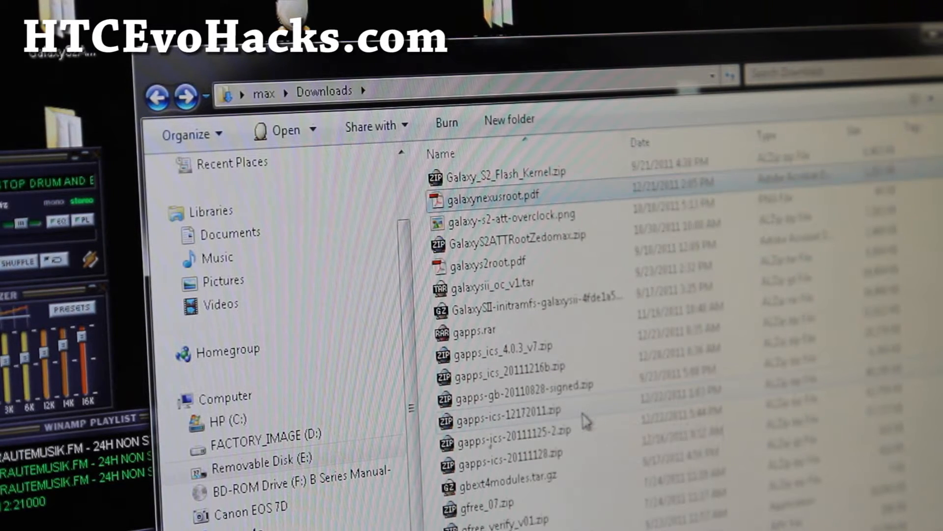
pyautogui.click(492, 197)
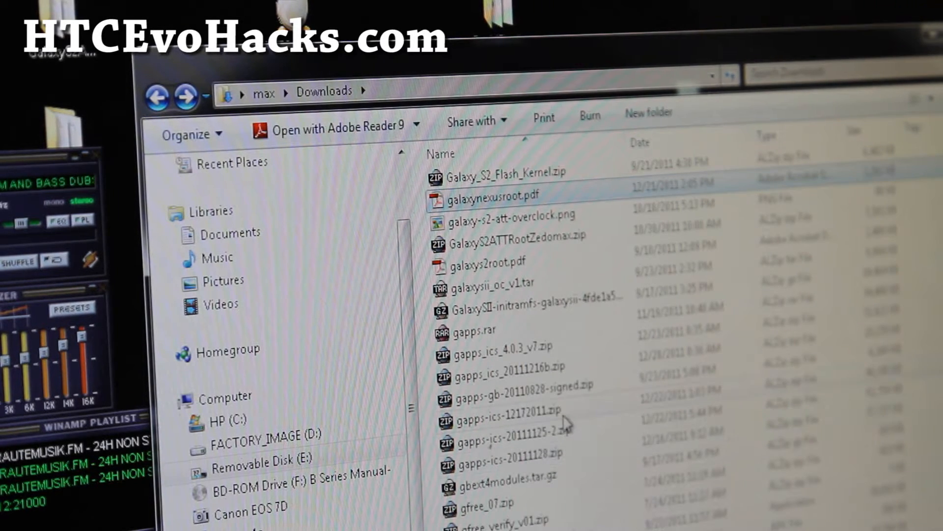
pyautogui.click(508, 378)
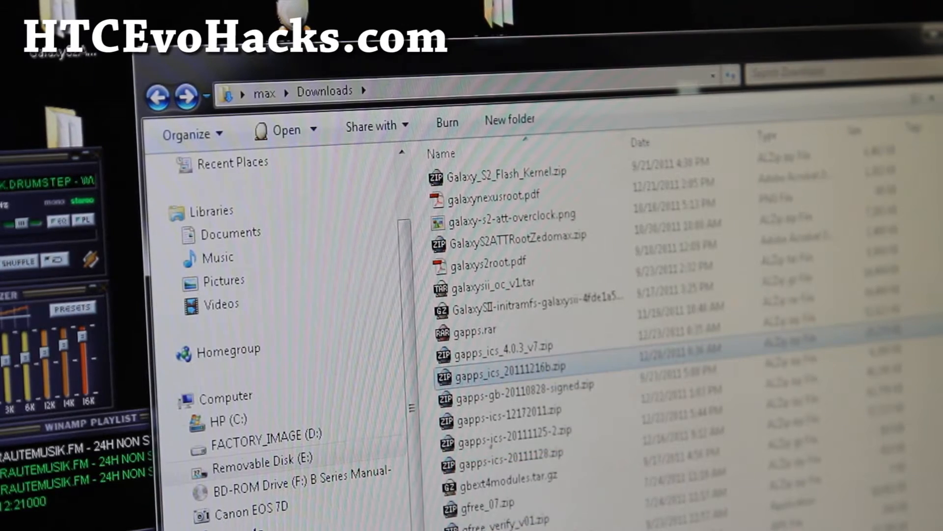
pyautogui.scroll(-3)
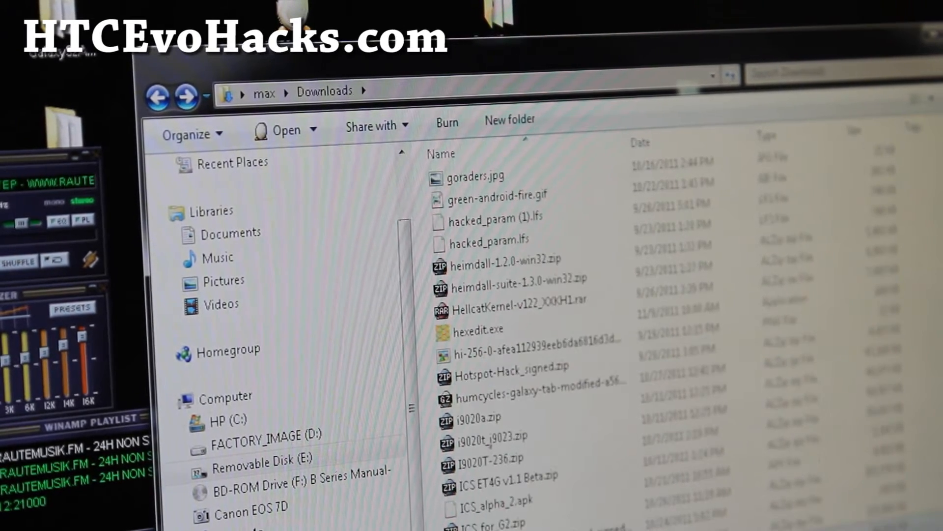